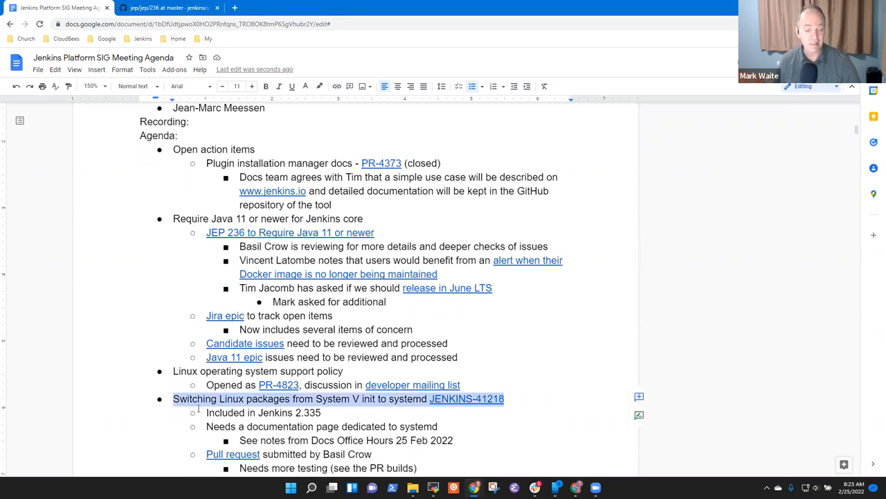
Step: Look over the JEP 236 proposal page, then return to the meeting agenda document
{"action": "scroll", "scroll_direction": "down", "scroll_amount": 3}
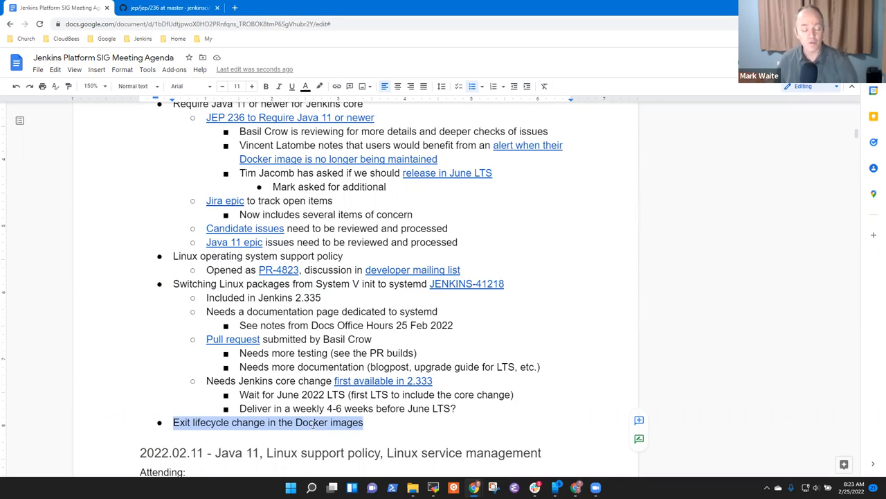
{"action": "scroll", "scroll_direction": "up", "scroll_amount": 3}
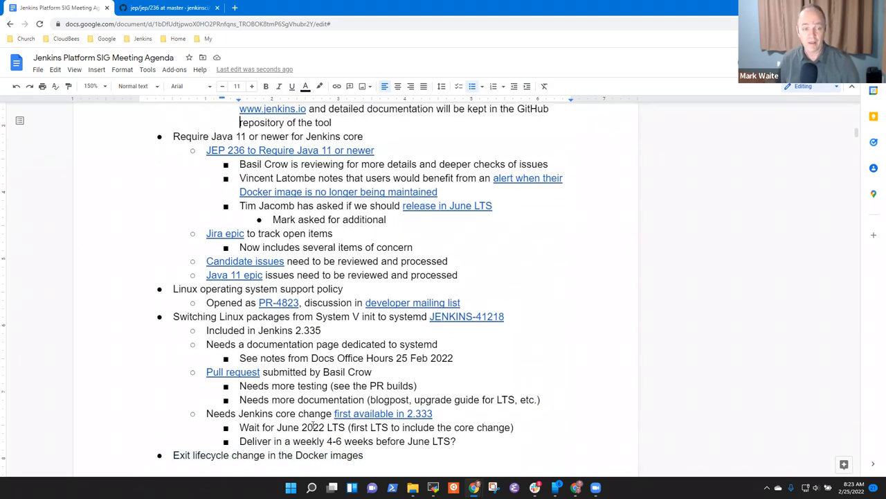
{"action": "scroll", "scroll_direction": "up", "scroll_amount": 3}
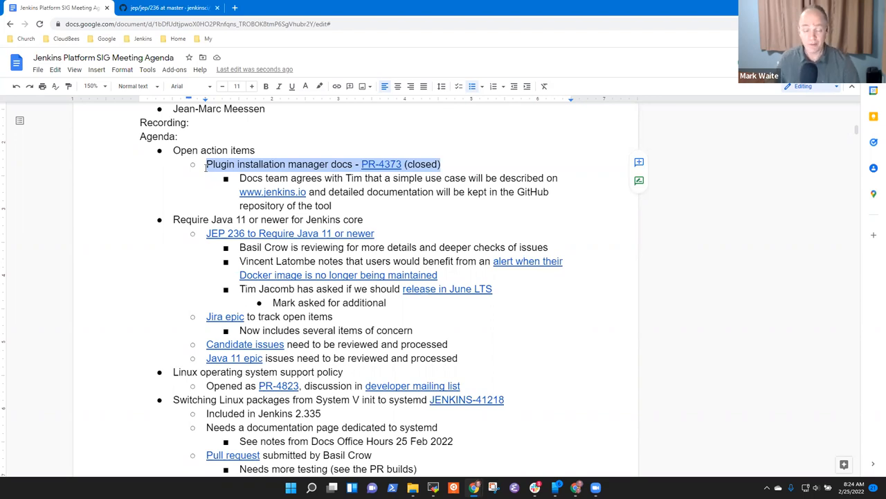
{"action": "left_click", "coordinate": [441, 191]}
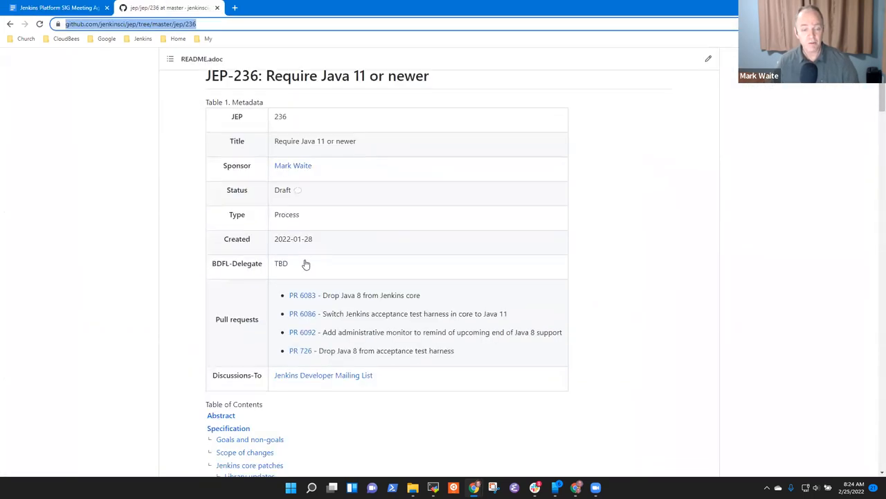
{"action": "scroll", "scroll_direction": "down", "scroll_amount": 3}
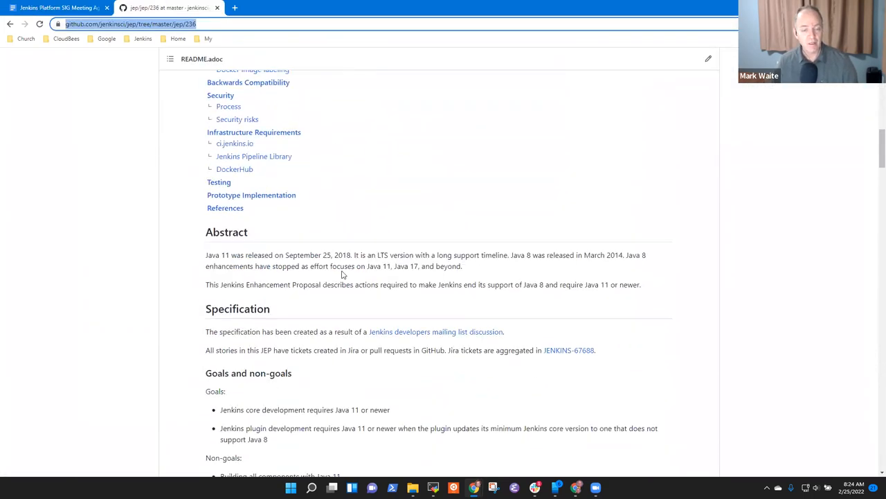
{"action": "scroll", "scroll_direction": "down", "scroll_amount": 3}
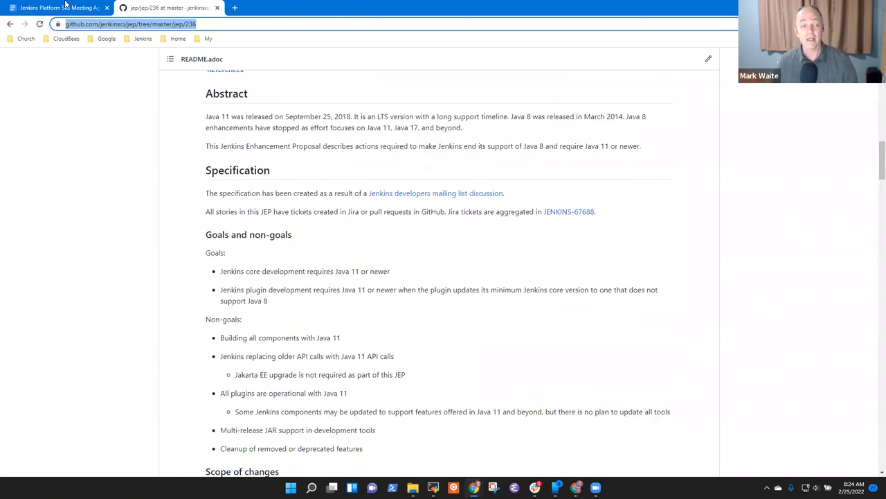
{"action": "left_click", "coordinate": [56, 7]}
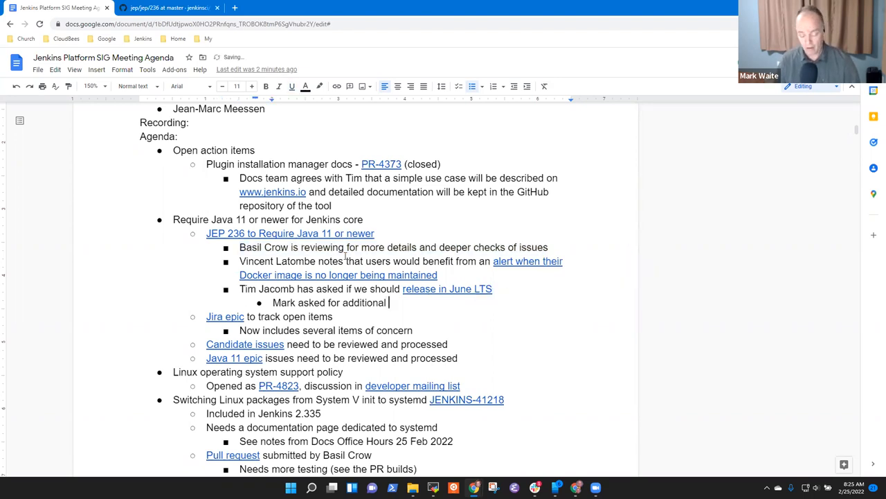
Step: Finish the note: 'Mark asked for an additional two weeks to do deeper evaluation'
{"action": "type", "text": "two"}
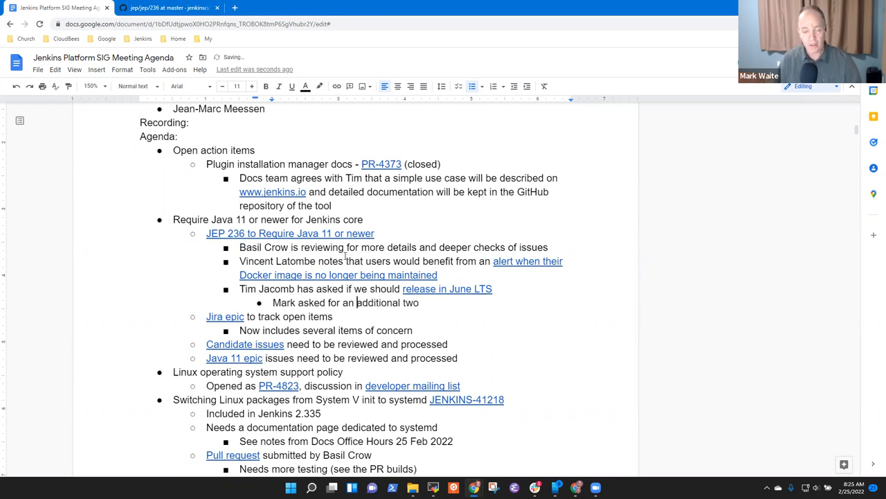
{"action": "type", "text": "weeks"}
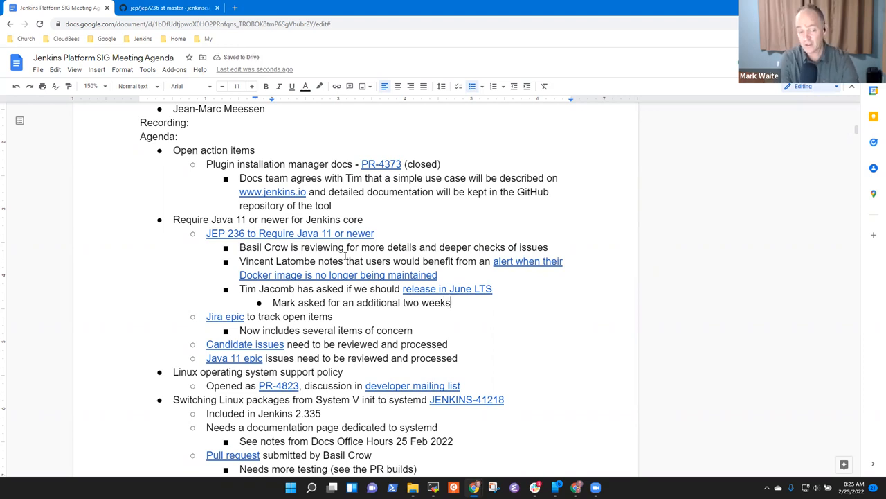
{"action": "double_click", "coordinate": [435, 302]}
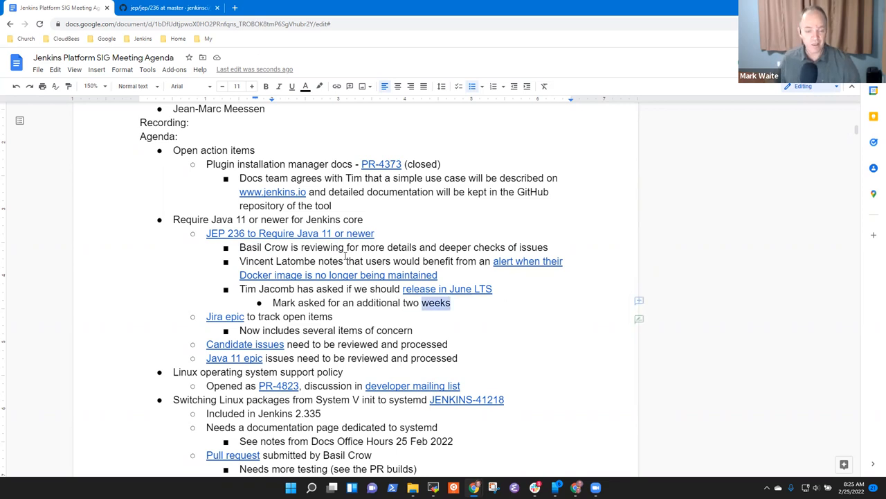
{"action": "type", "text": "to do deeper ev"}
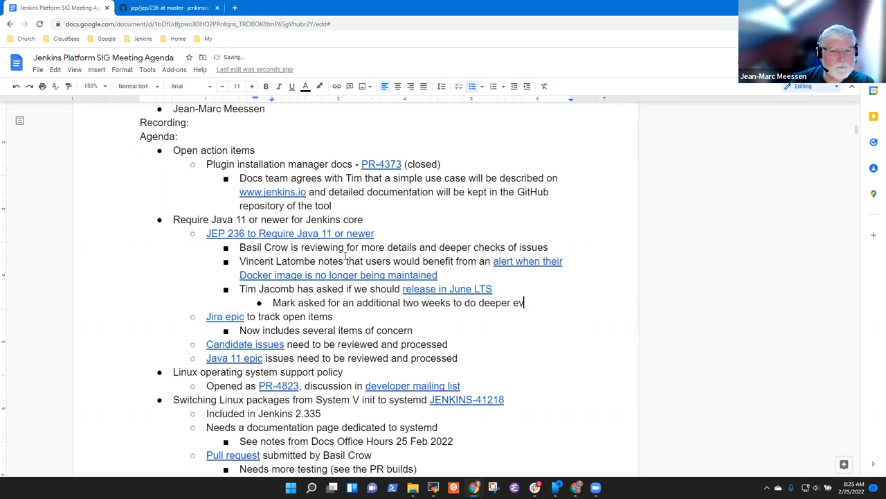
{"action": "type", "text": "aluation"}
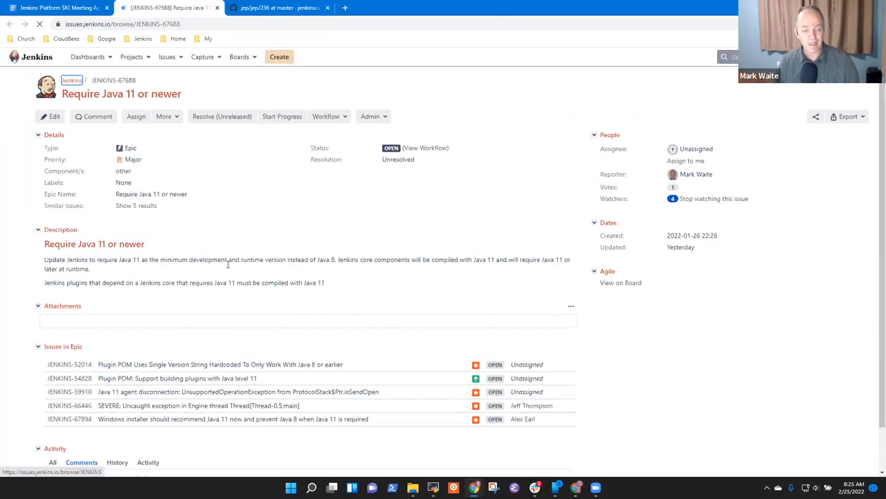
Step: Review bug JENKINS-59910 from the epic, then open the doc's Candidate issues search
{"action": "scroll", "scroll_direction": "down", "scroll_amount": 3}
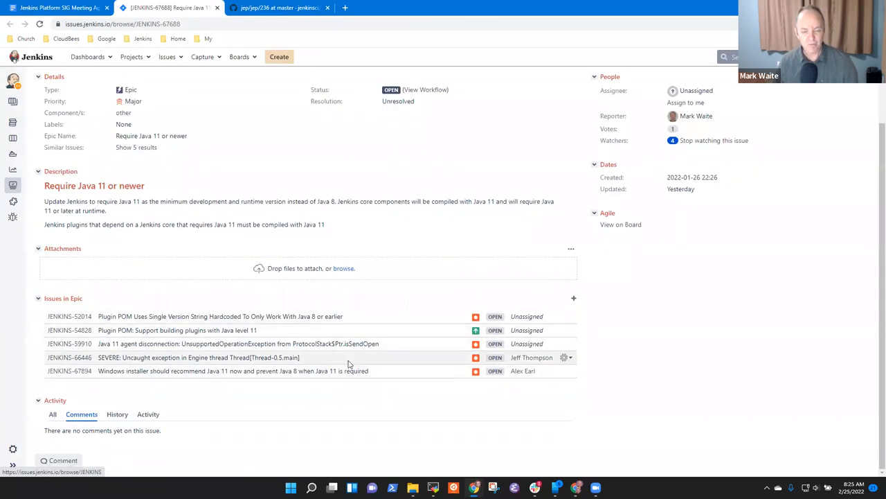
{"action": "mouse_move", "coordinate": [72, 344]}
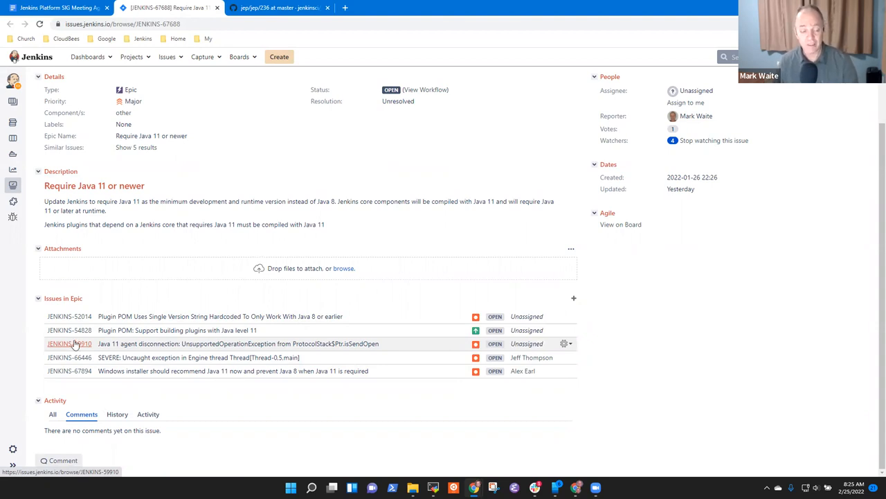
{"action": "mouse_move", "coordinate": [71, 370]}
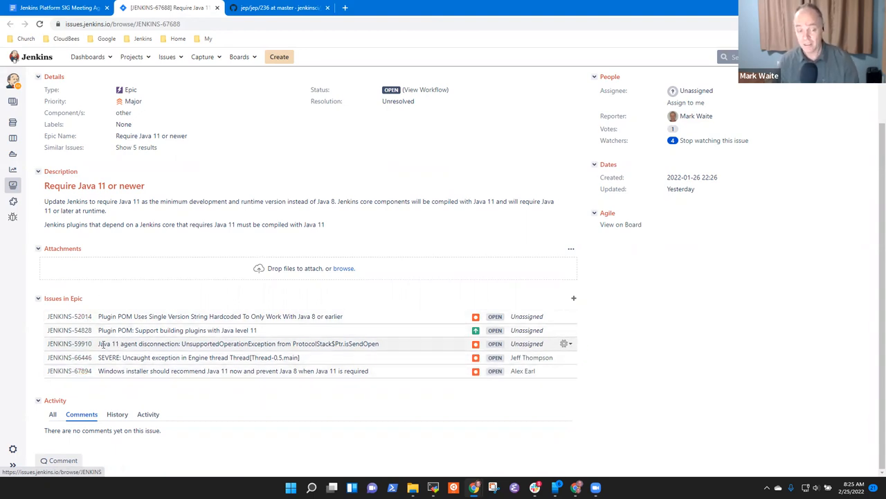
{"action": "mouse_move", "coordinate": [69, 343]}
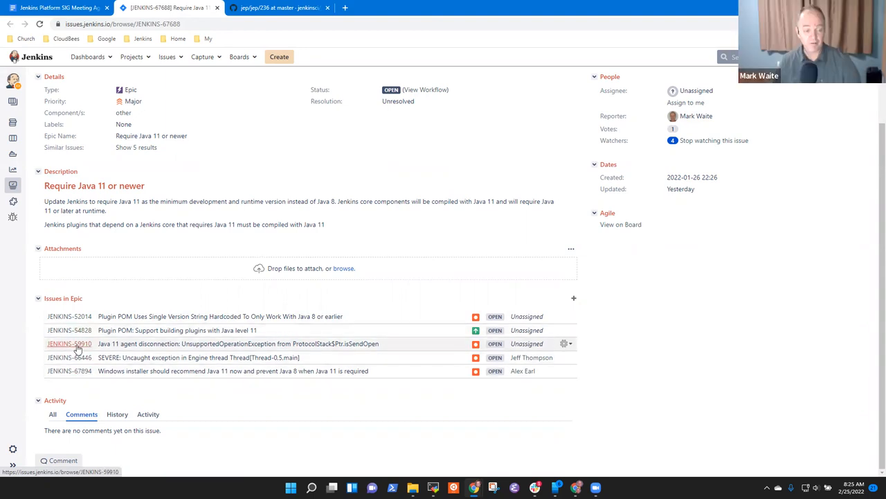
{"action": "left_click", "coordinate": [69, 343]}
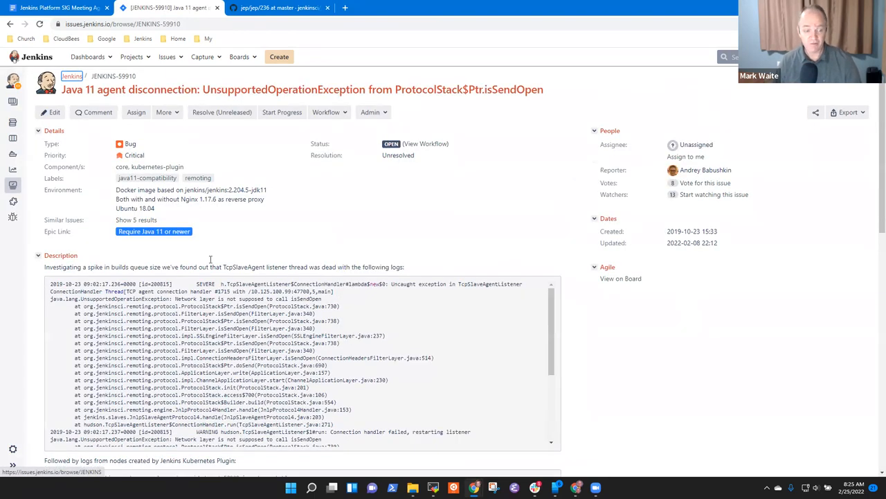
{"action": "scroll", "scroll_direction": "down", "scroll_amount": 3}
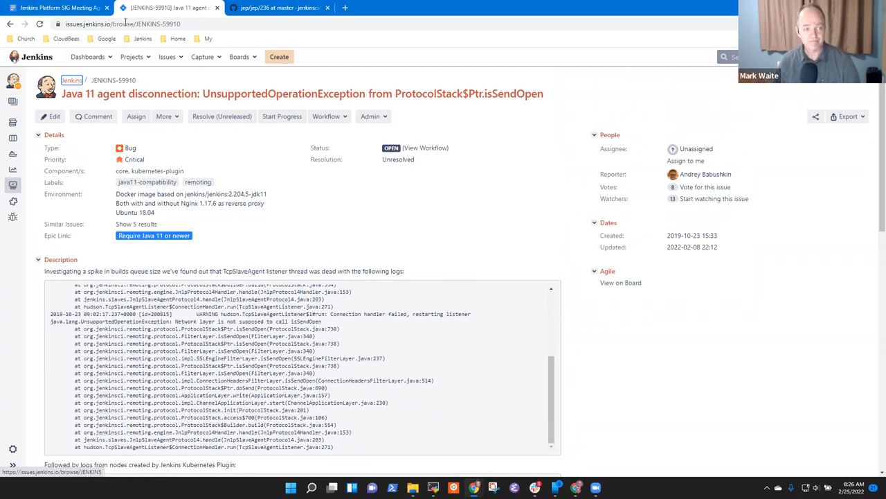
{"action": "left_click", "coordinate": [59, 8]}
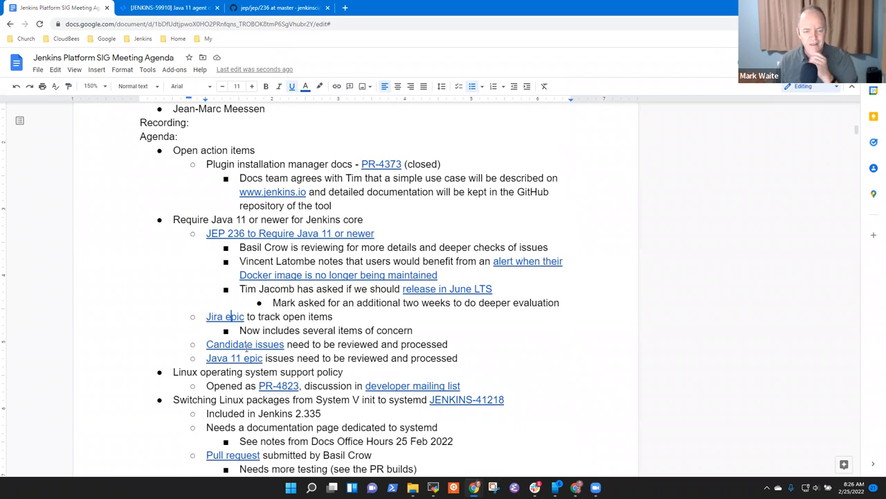
{"action": "left_click", "coordinate": [244, 344]}
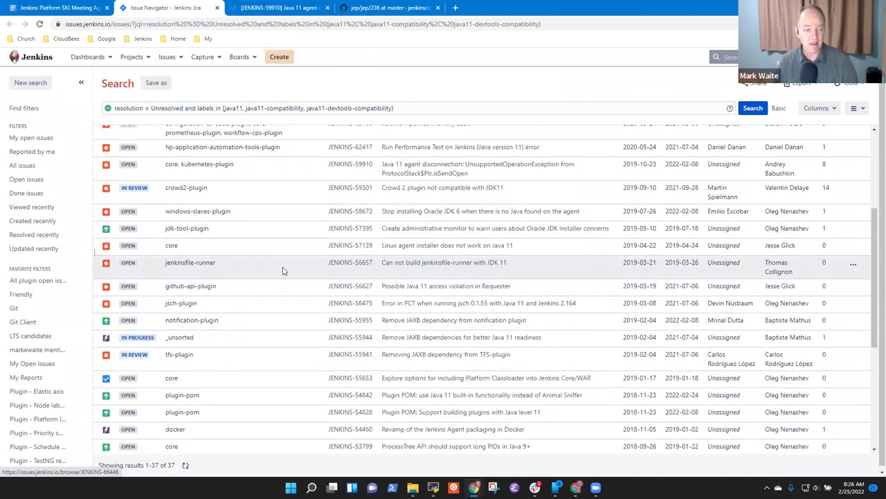
Step: Scroll the 37 unresolved Java 11-labeled issues back to the top of the list
{"action": "scroll", "scroll_direction": "up", "scroll_amount": 3}
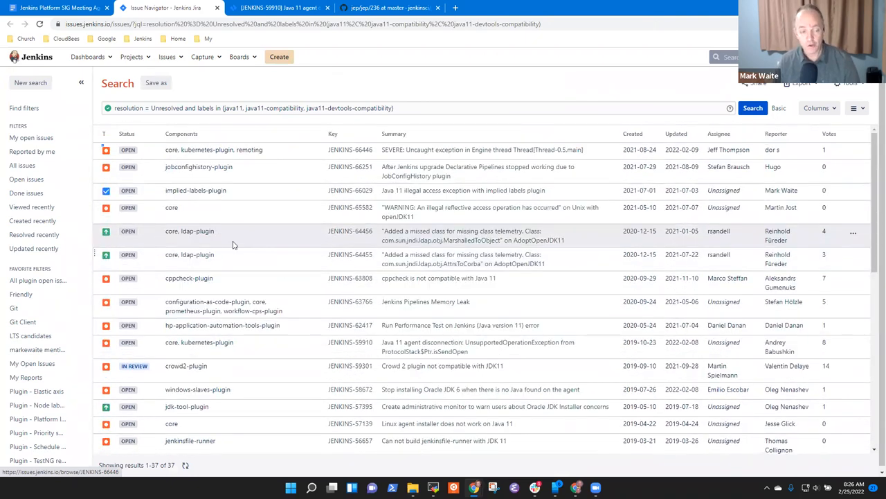
{"action": "mouse_move", "coordinate": [235, 306]}
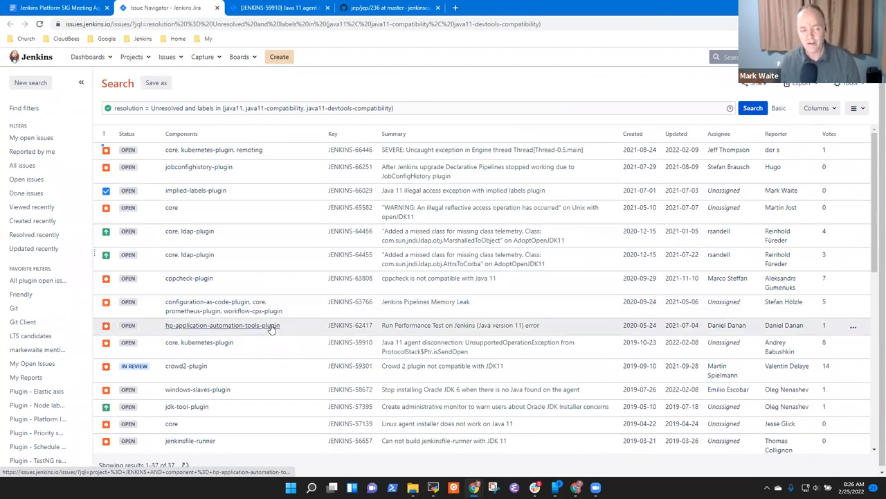
{"action": "mouse_move", "coordinate": [59, 7]}
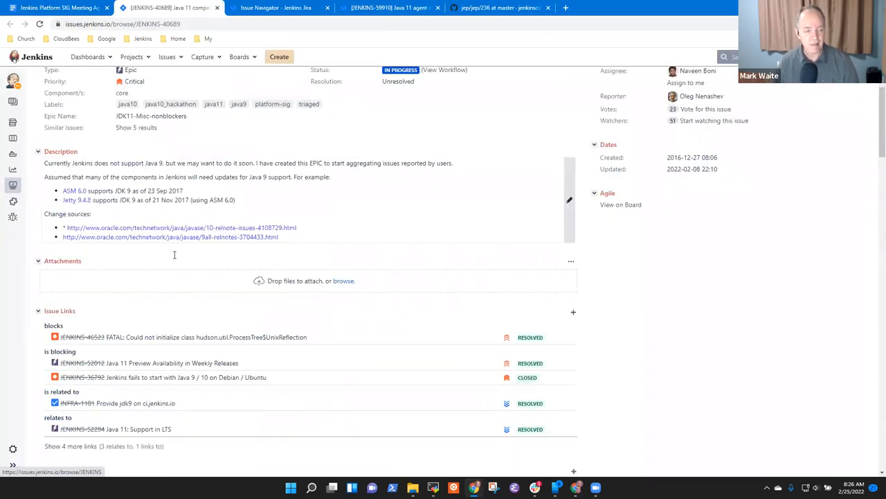
{"action": "scroll", "scroll_direction": "down", "scroll_amount": 3}
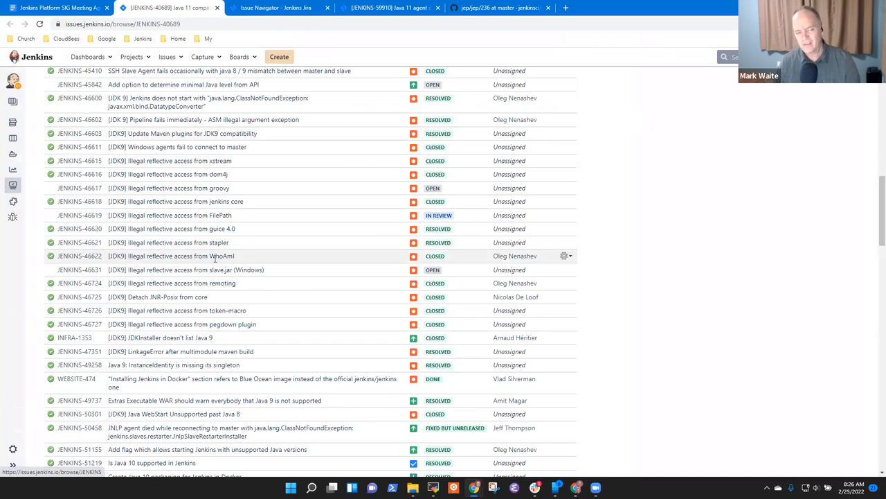
{"action": "scroll", "scroll_direction": "down", "scroll_amount": 3}
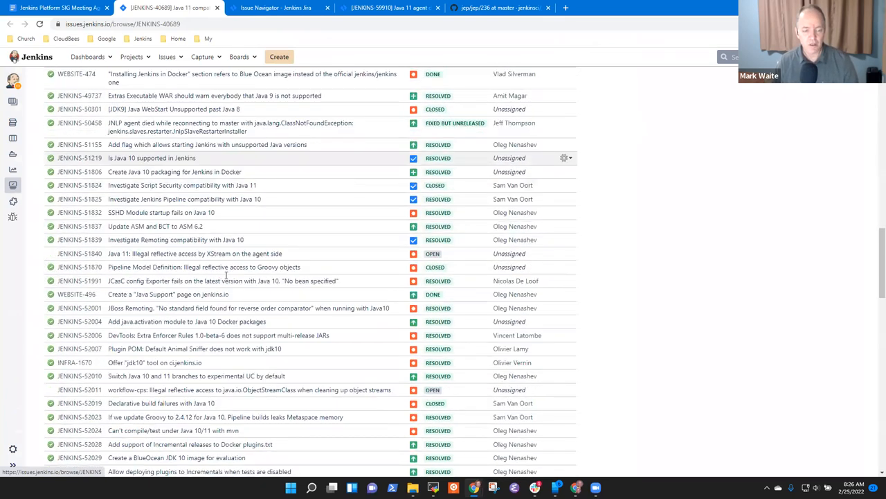
{"action": "scroll", "scroll_direction": "down", "scroll_amount": 3}
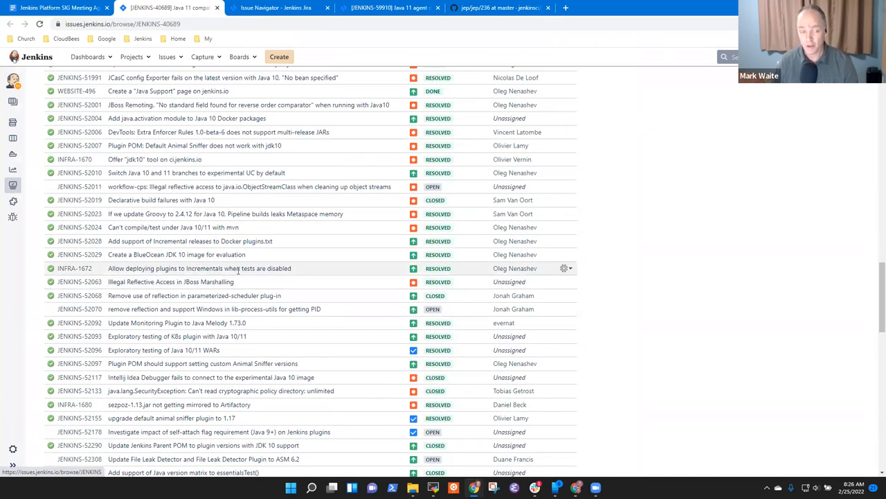
{"action": "scroll", "scroll_direction": "down", "scroll_amount": 3}
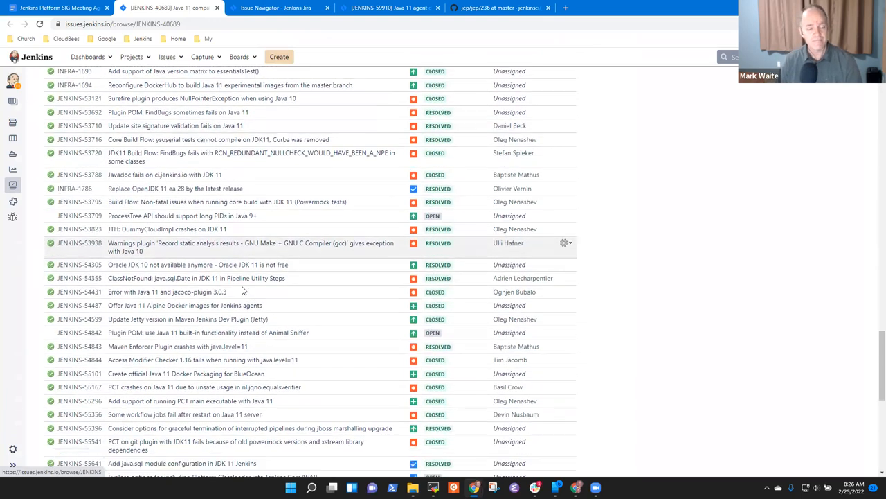
{"action": "scroll", "scroll_direction": "down", "scroll_amount": 3}
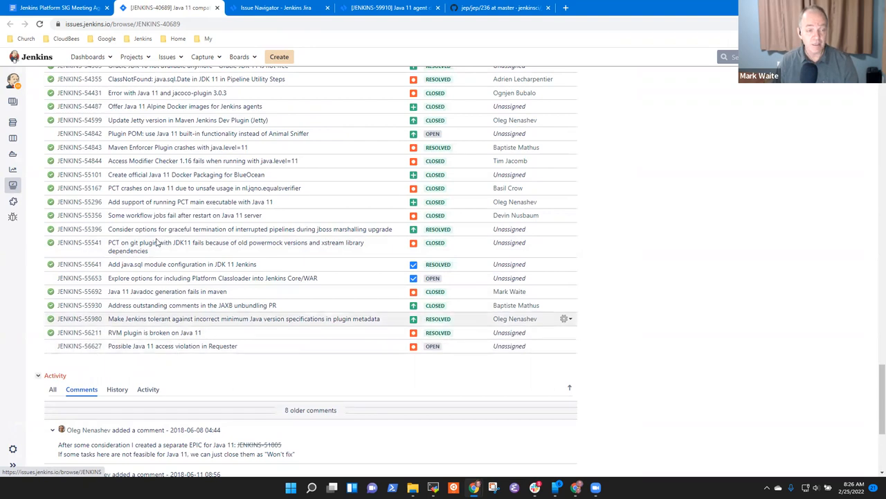
{"action": "left_click", "coordinate": [55, 8]}
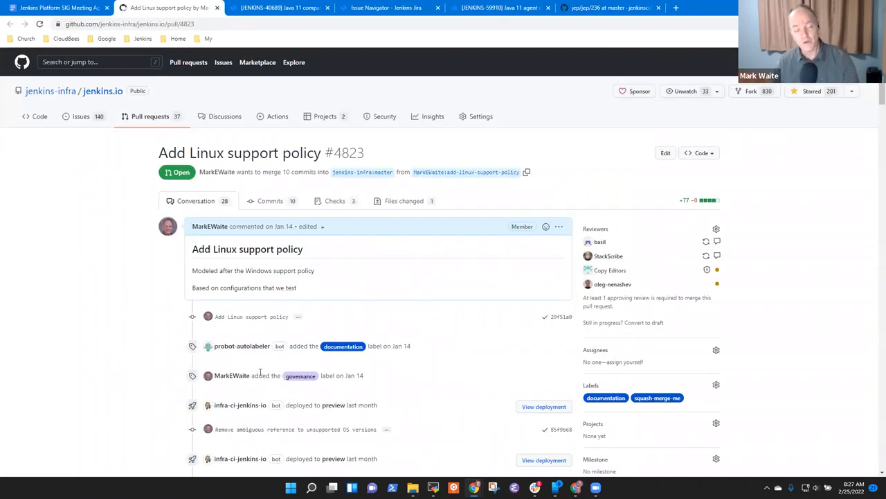
{"action": "mouse_move", "coordinate": [274, 363]}
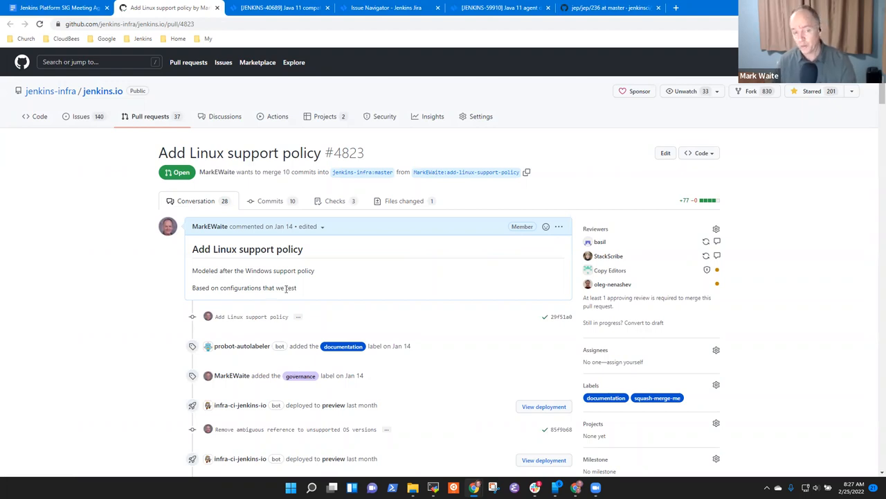
{"action": "mouse_move", "coordinate": [331, 288]}
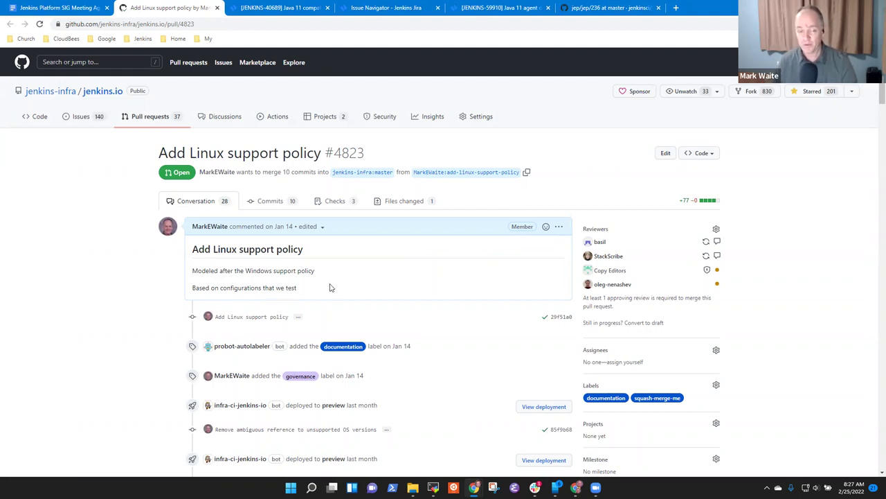
{"action": "mouse_move", "coordinate": [353, 315]}
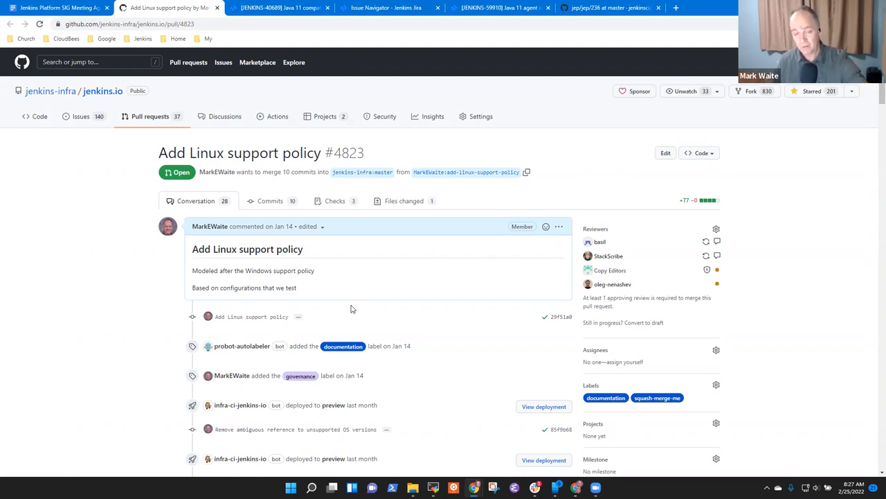
Step: Read through PR #4823's review thread with basil about testing Level 2 platforms
{"action": "scroll", "scroll_direction": "down", "scroll_amount": 3}
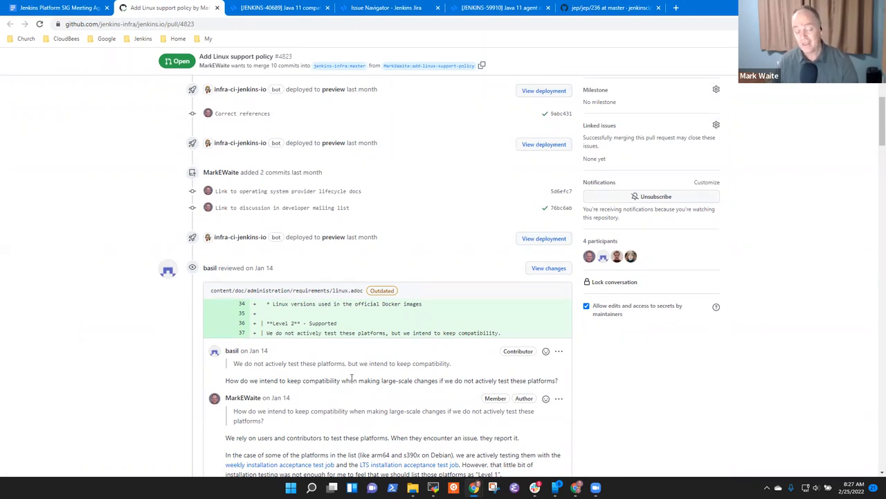
{"action": "mouse_move", "coordinate": [378, 390]}
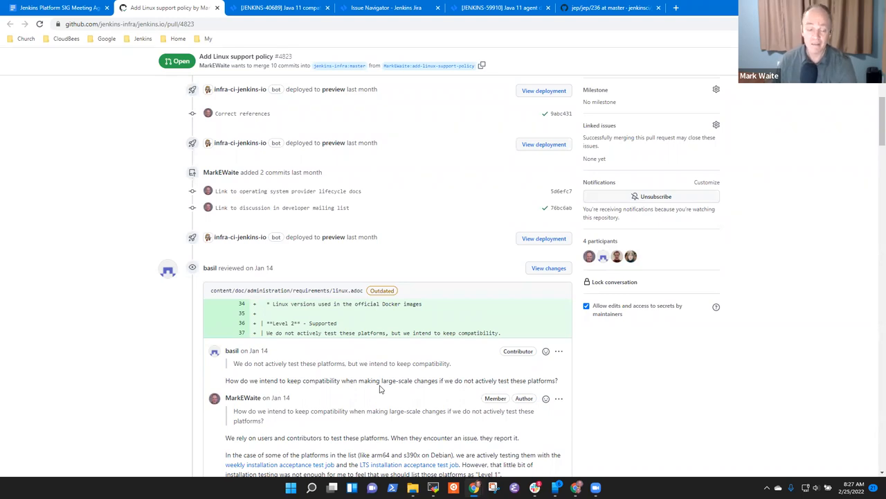
{"action": "scroll", "scroll_direction": "down", "scroll_amount": 3}
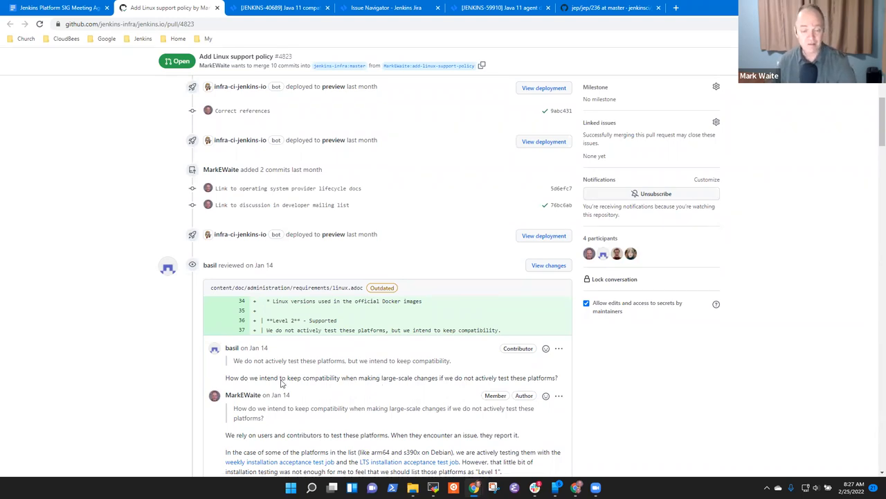
{"action": "scroll", "scroll_direction": "down", "scroll_amount": 3}
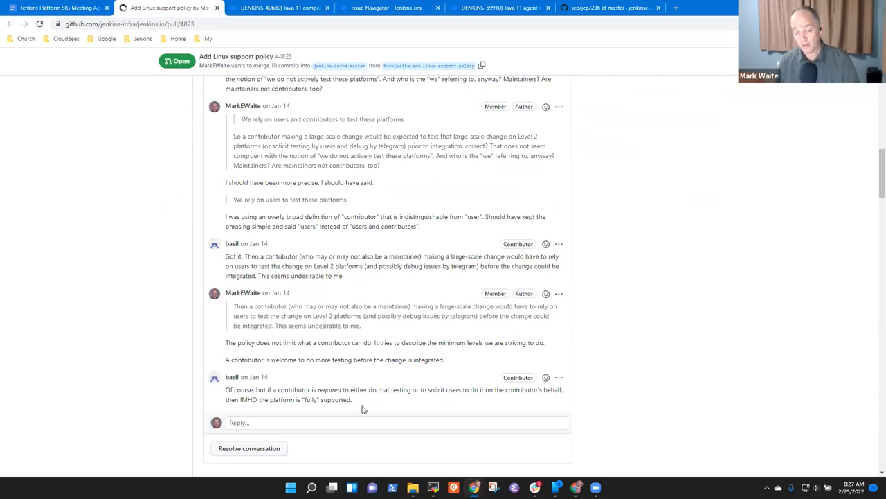
{"action": "scroll", "scroll_direction": "up", "scroll_amount": 3}
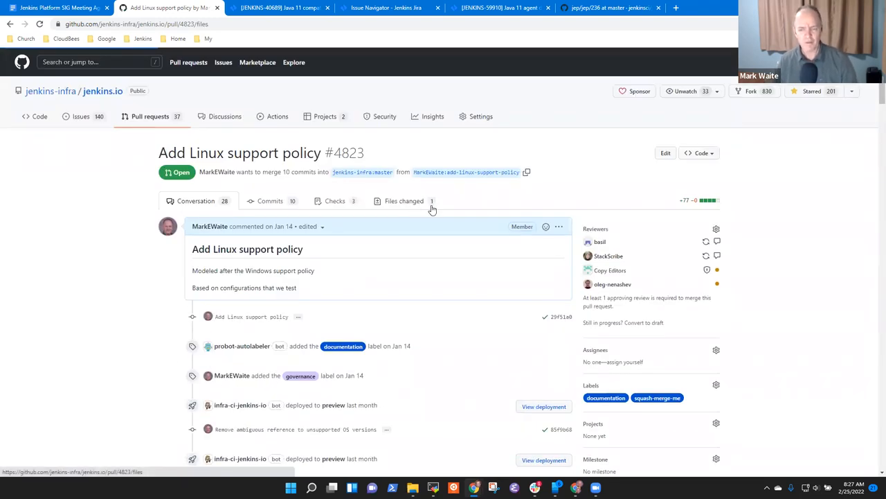
Step: Review PR #4823's linux.adoc diff showing the Linux support levels table
{"action": "left_click", "coordinate": [404, 201]}
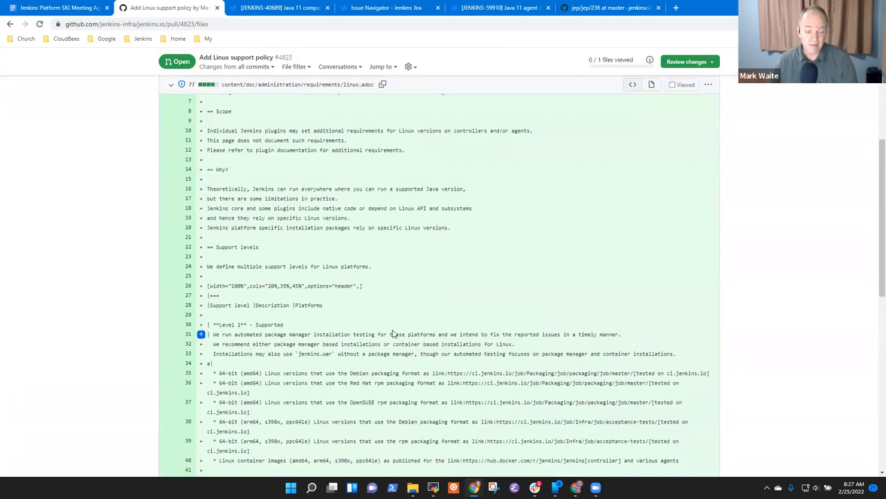
{"action": "scroll", "scroll_direction": "down", "scroll_amount": 3}
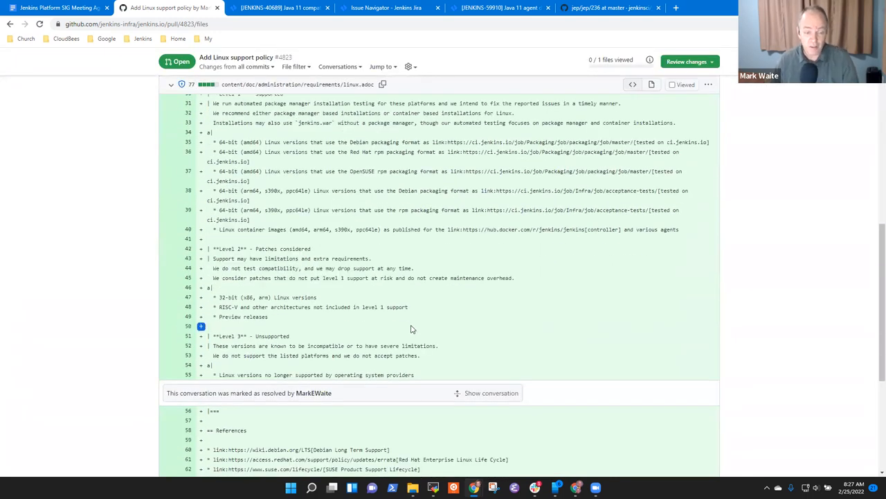
{"action": "mouse_move", "coordinate": [352, 295]}
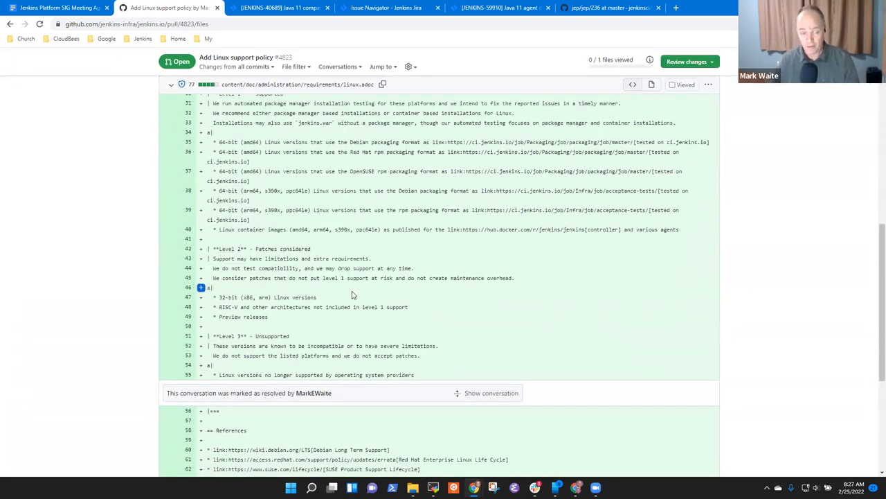
{"action": "scroll", "scroll_direction": "up", "scroll_amount": 3}
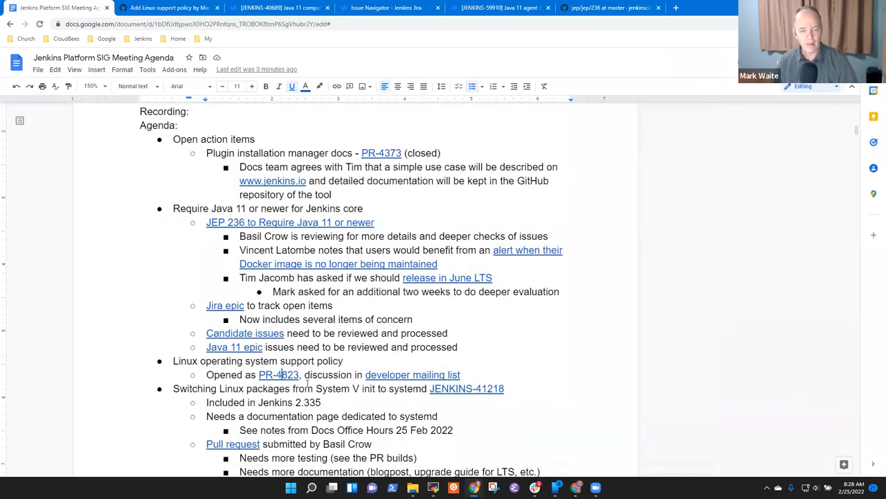
Step: Under the systemd item, write 'Proposed to include in Jenkins 2.332.1 LTS March 9'
{"action": "scroll", "scroll_direction": "down", "scroll_amount": 3}
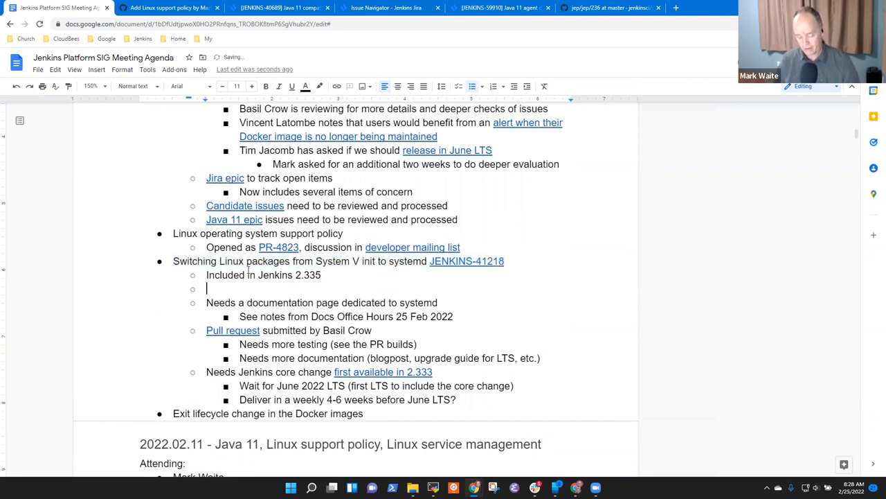
{"action": "type", "text": "Proposed to"}
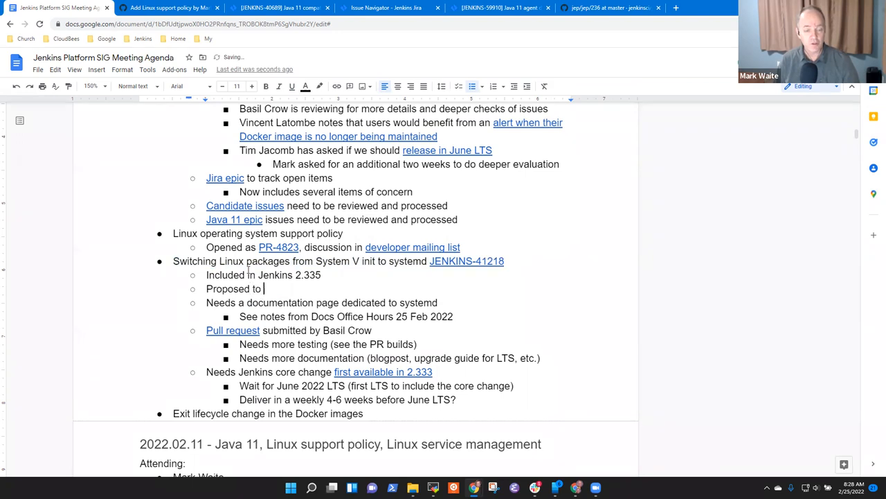
{"action": "type", "text": "include in Jenkins"}
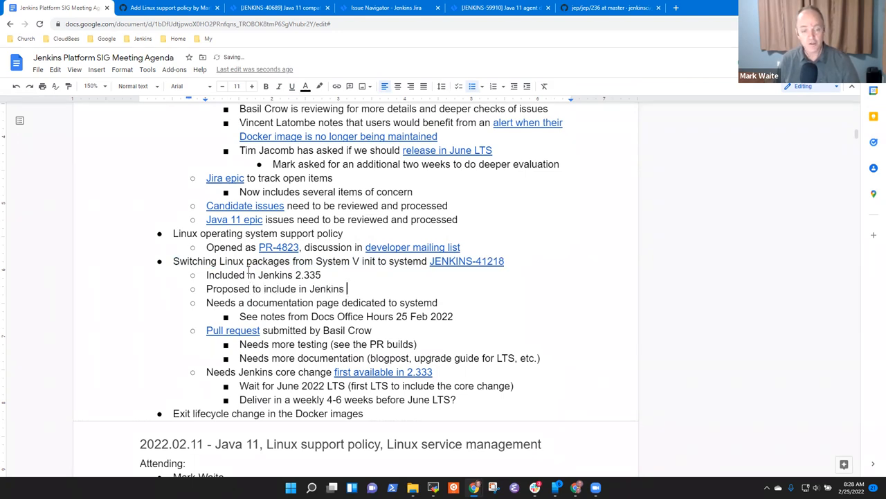
{"action": "type", "text": "2.332.1"}
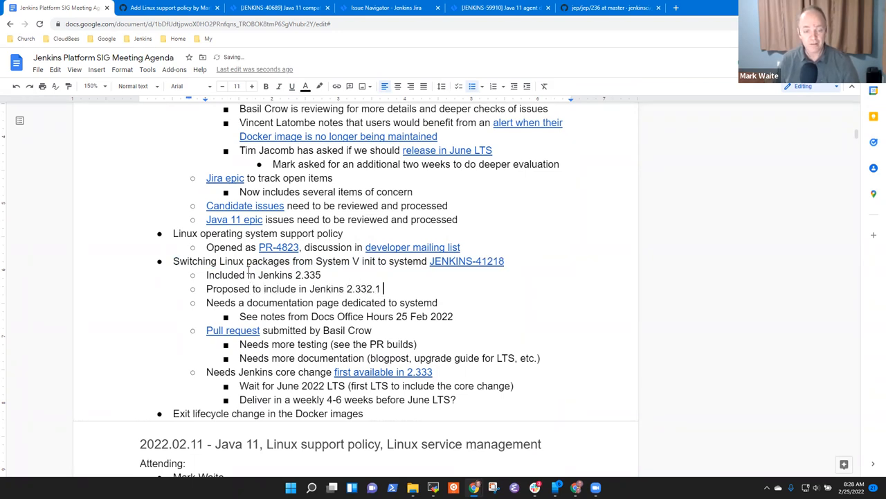
{"action": "type", "text": "LTS"}
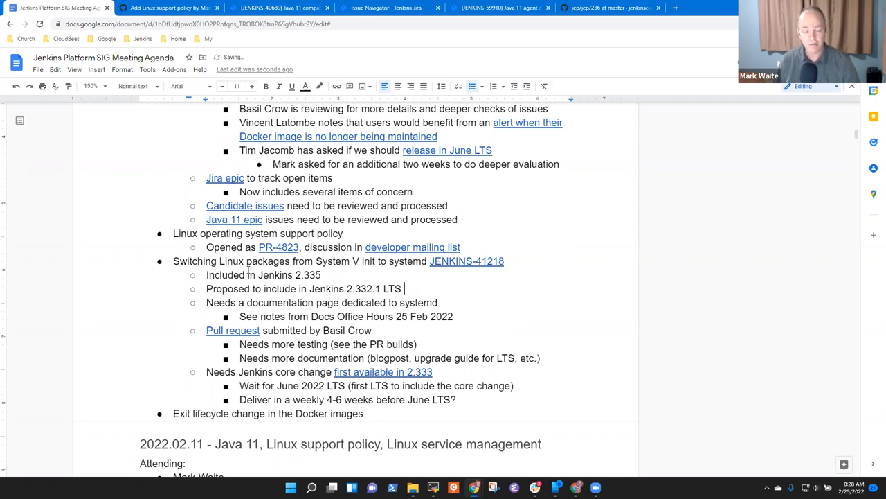
{"action": "type", "text": "March 9"}
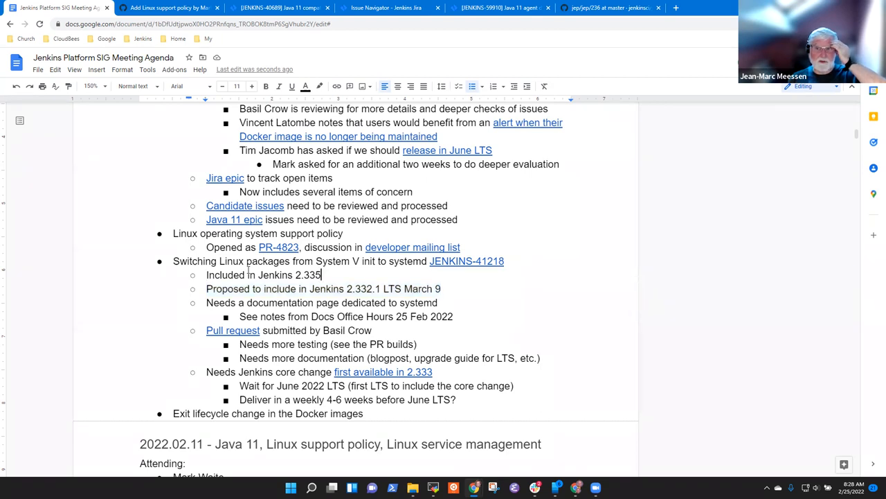
Step: Add the bullet 'Upgrade works as expected using the existing settings from the user'
{"action": "key", "text": "enter"}
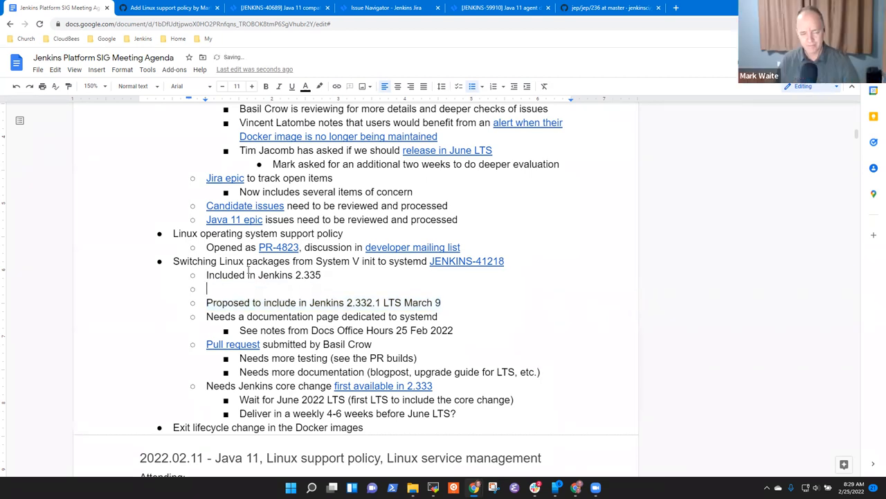
{"action": "type", "text": "Upgrade works"}
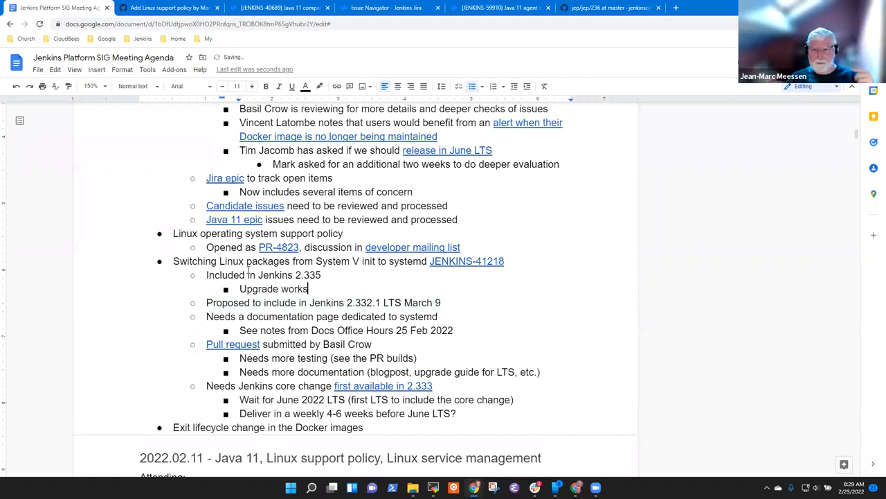
{"action": "type", "text": "as expected using"}
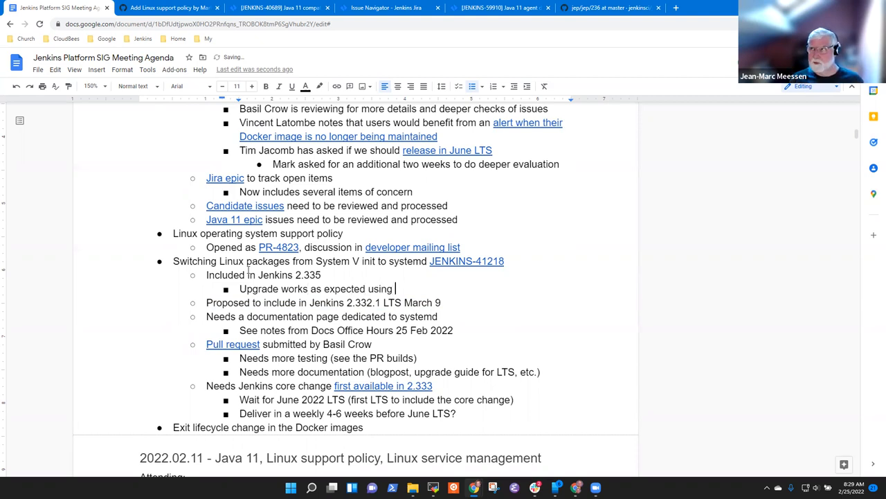
{"action": "type", "text": "the existing"}
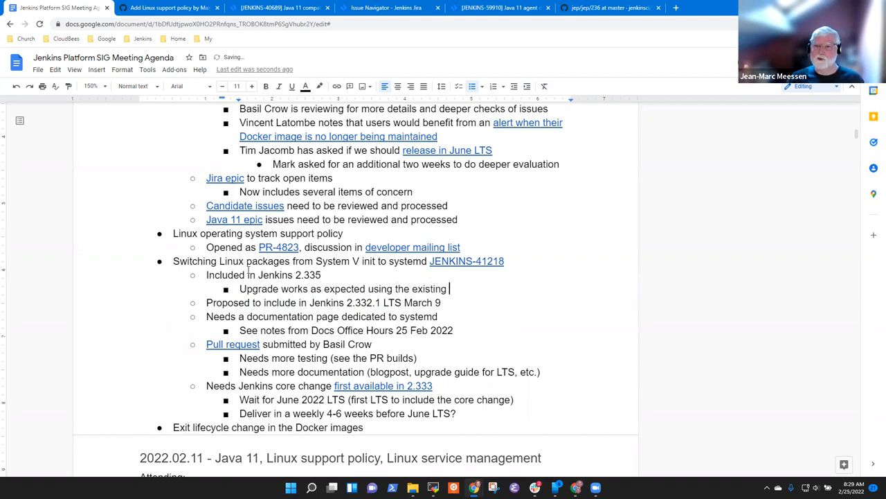
{"action": "type", "text": "settings"}
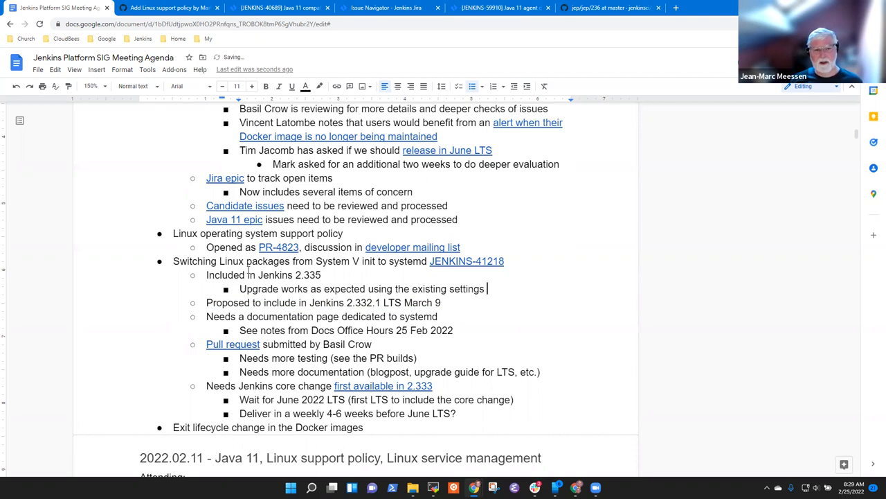
{"action": "type", "text": "from"}
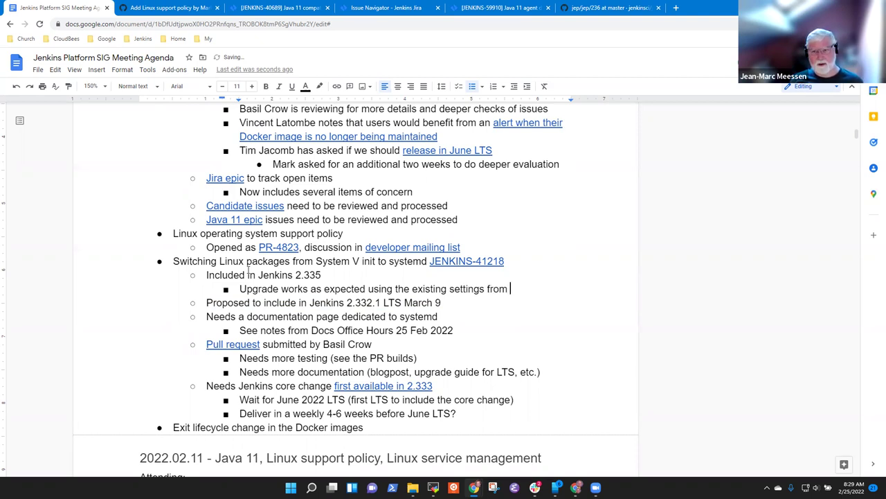
{"action": "type", "text": "the user"}
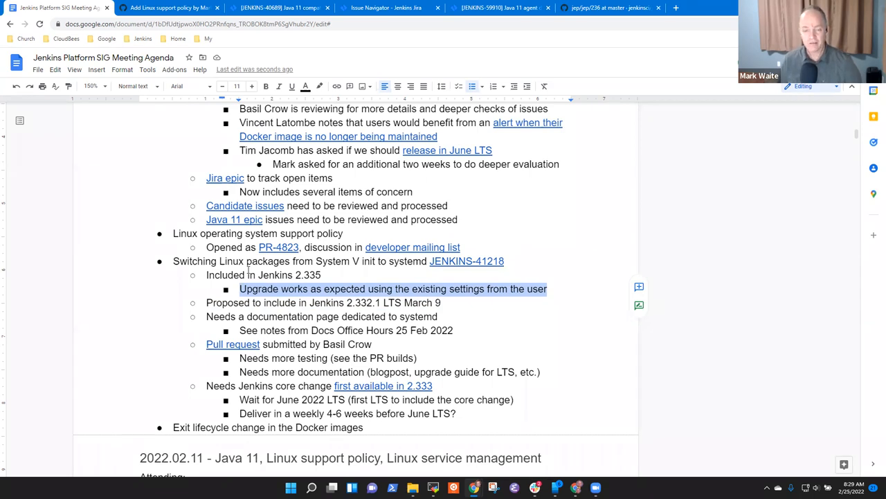
{"action": "key", "text": "enter"}
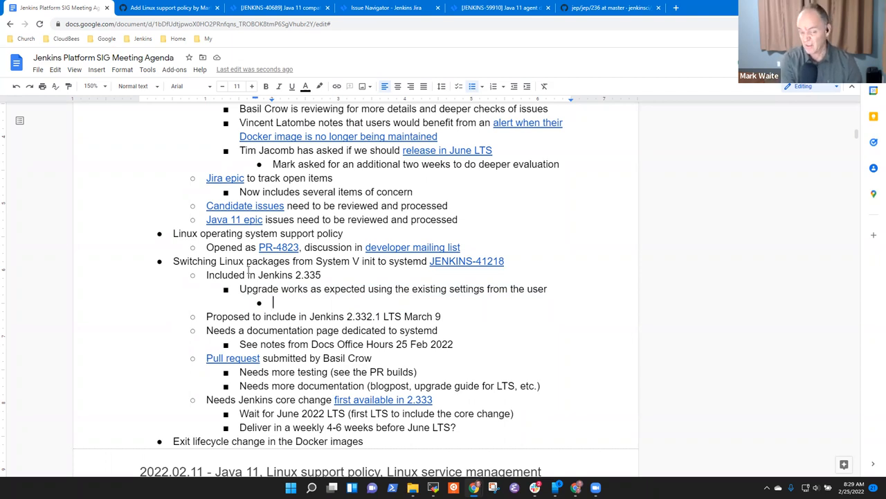
Step: Write the nested bullet 'Now, use a single `systemctl edit jenkins` to adjust settings'
{"action": "type", "text": "Now"}
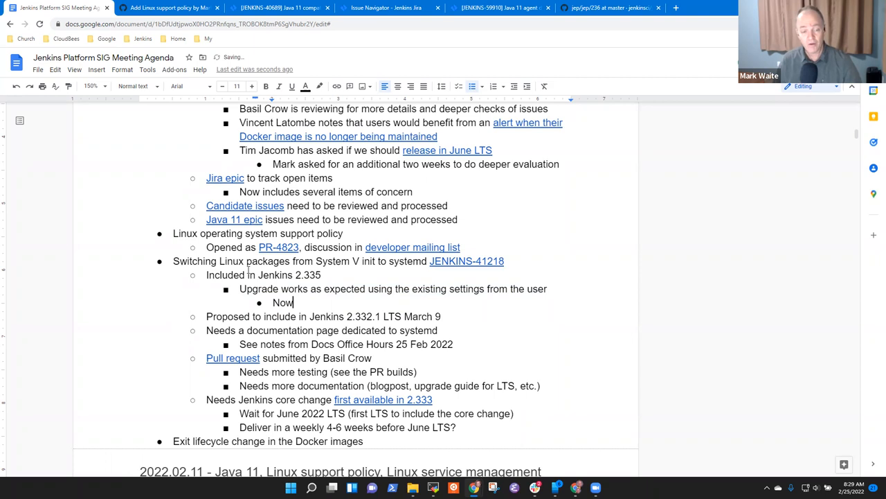
{"action": "type", "text": ", use a single '"}
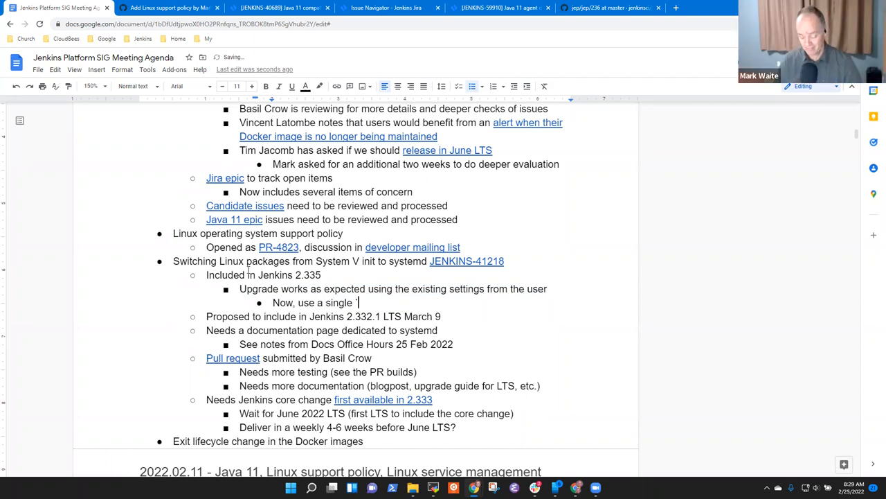
{"action": "type", "text": "systemctl"}
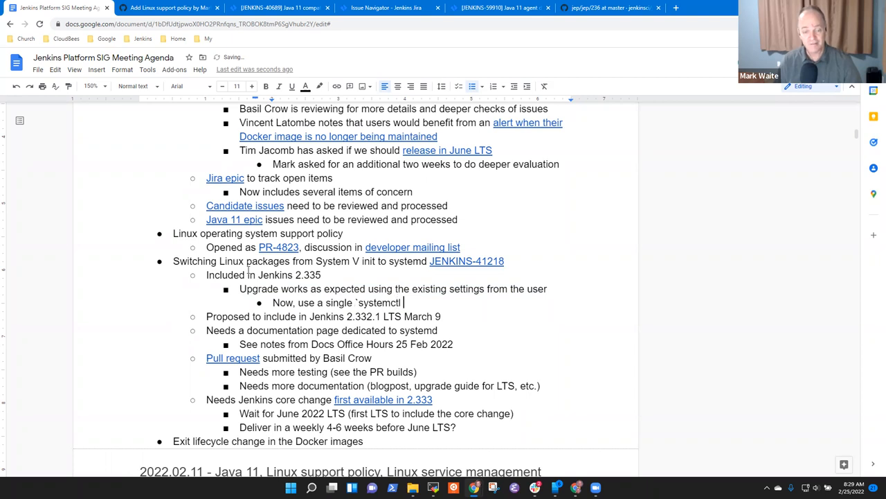
{"action": "type", "text": "edit jenk"}
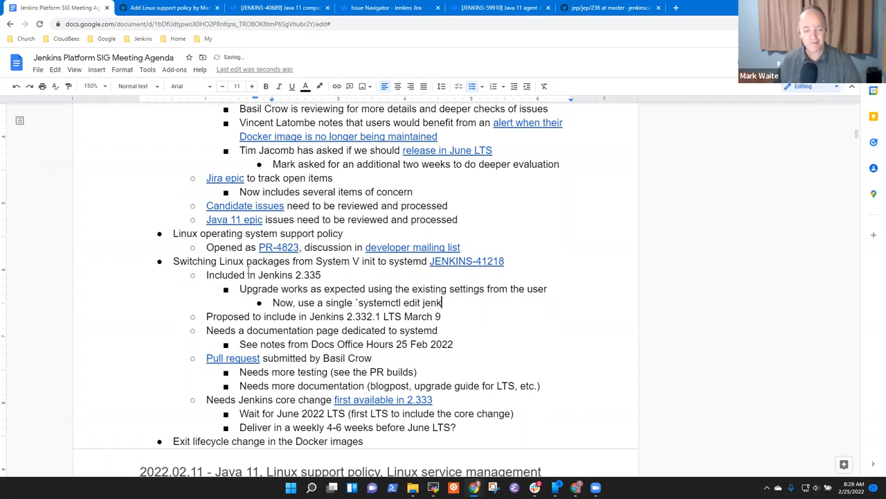
{"action": "type", "text": "ins` to"}
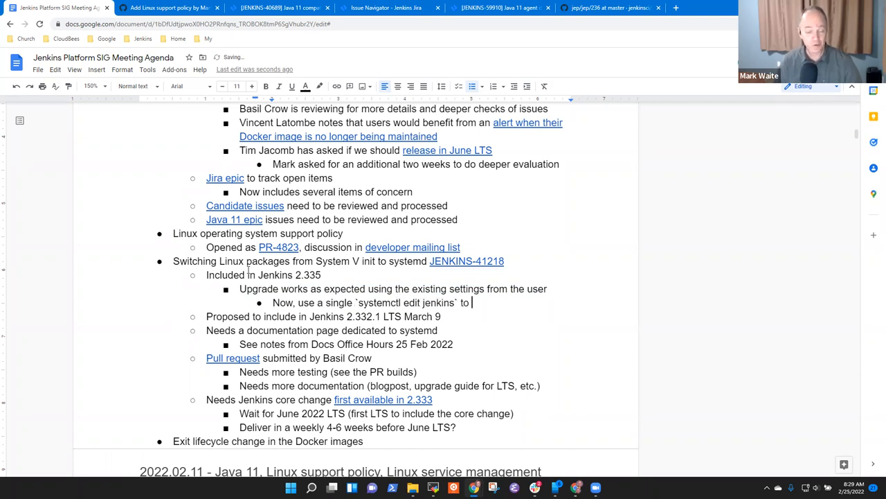
{"action": "type", "text": "adjust"}
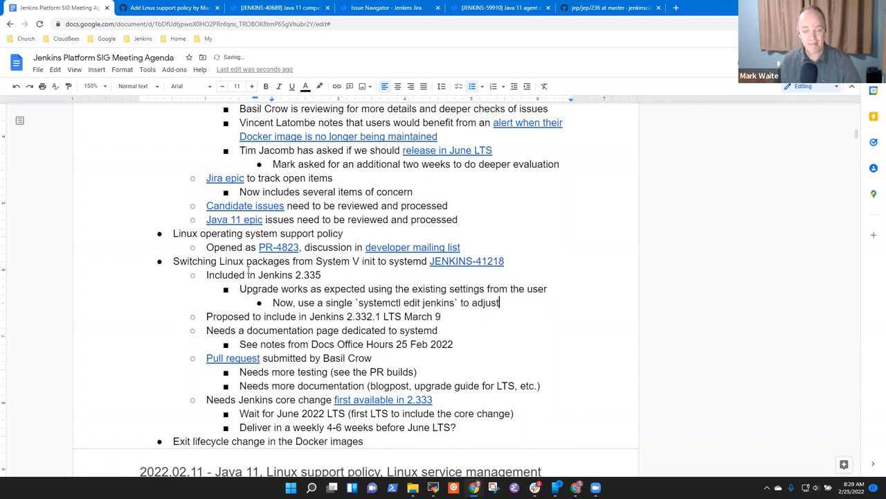
{"action": "type", "text": "settings"}
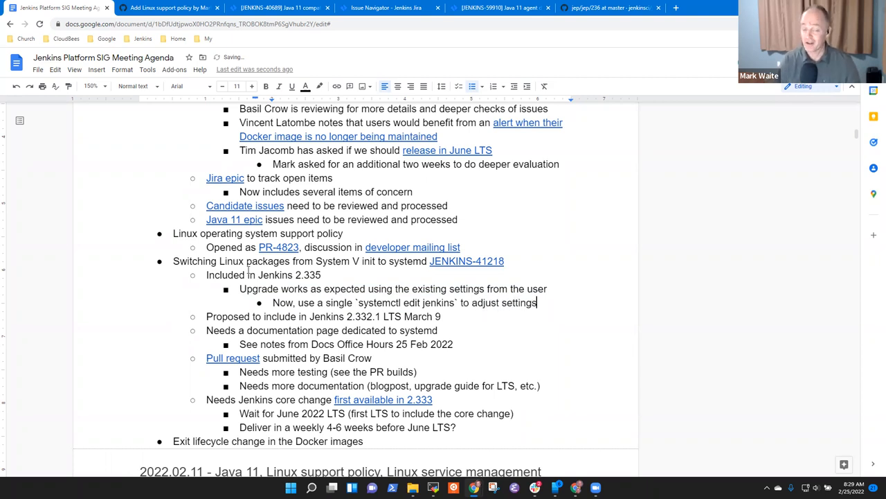